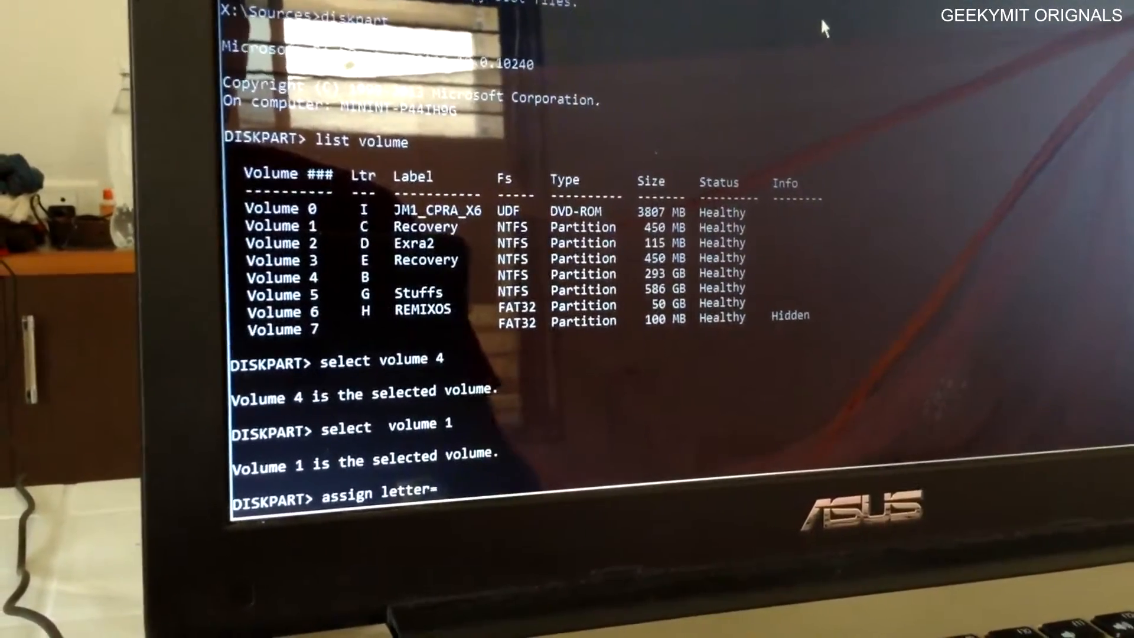
Try assigning drive letter X: to volume 1; DiskPart reports the letter is not free
text(x)
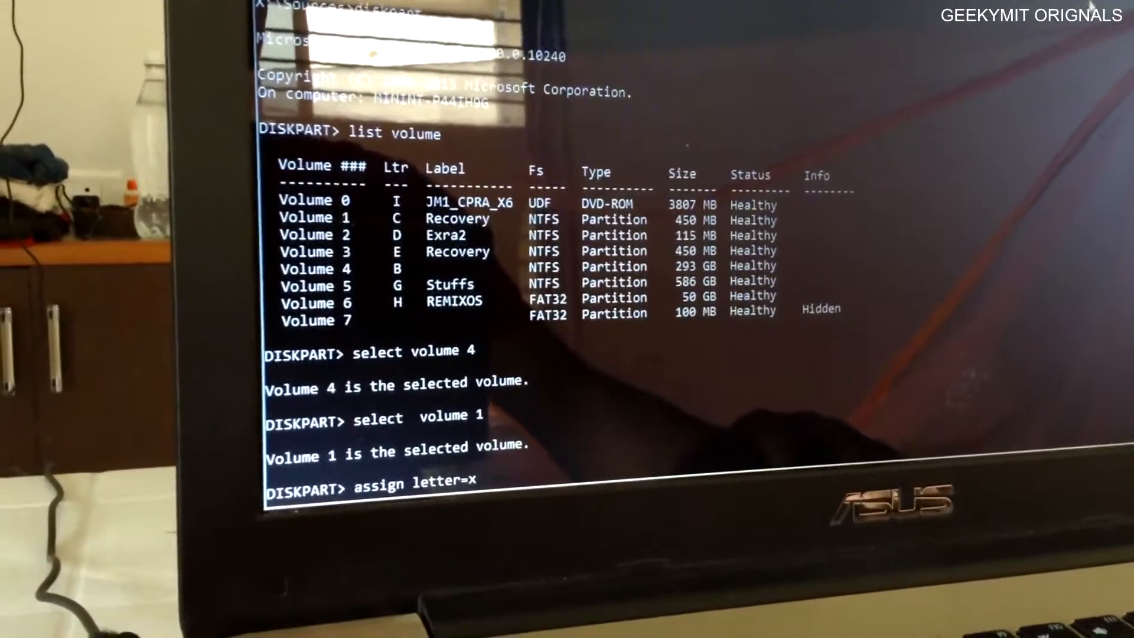
text(:)
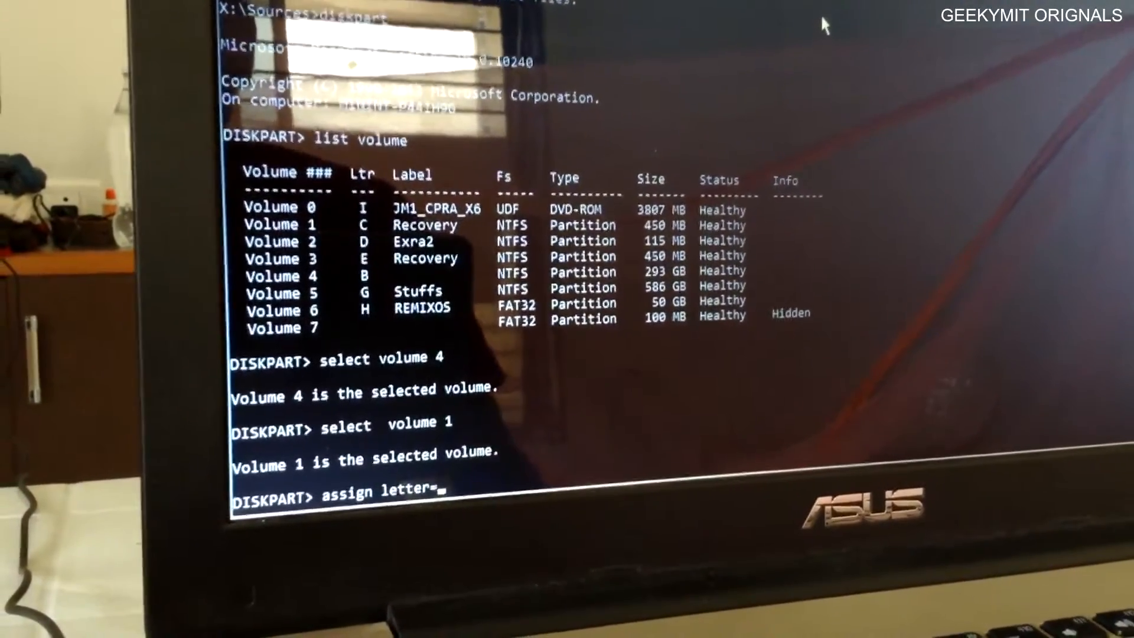
text(x:)
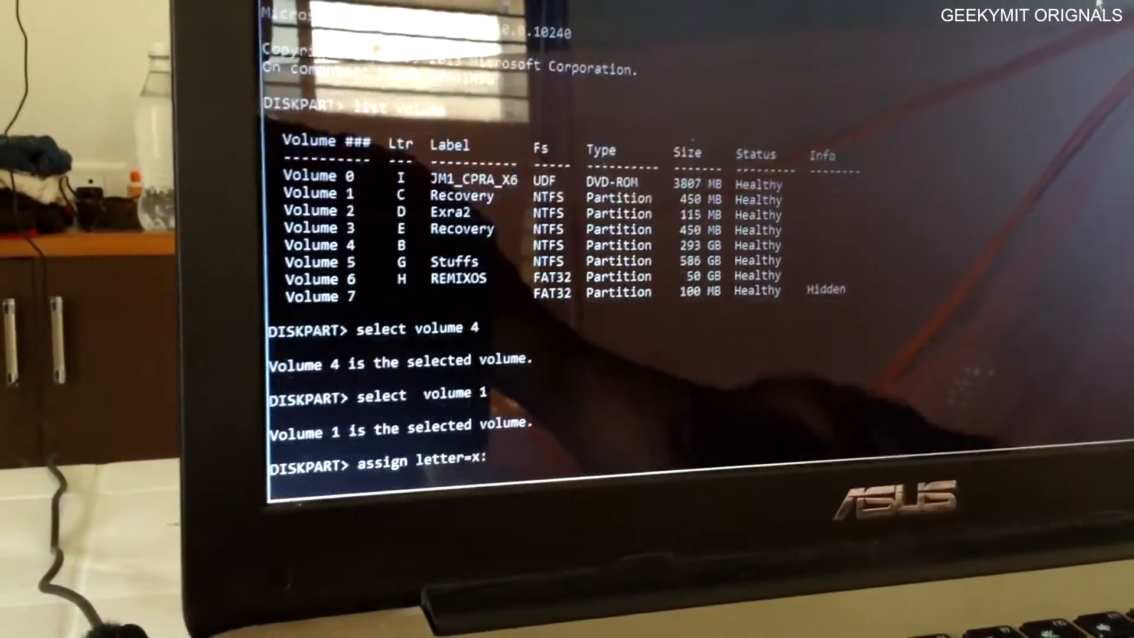
key(enter)
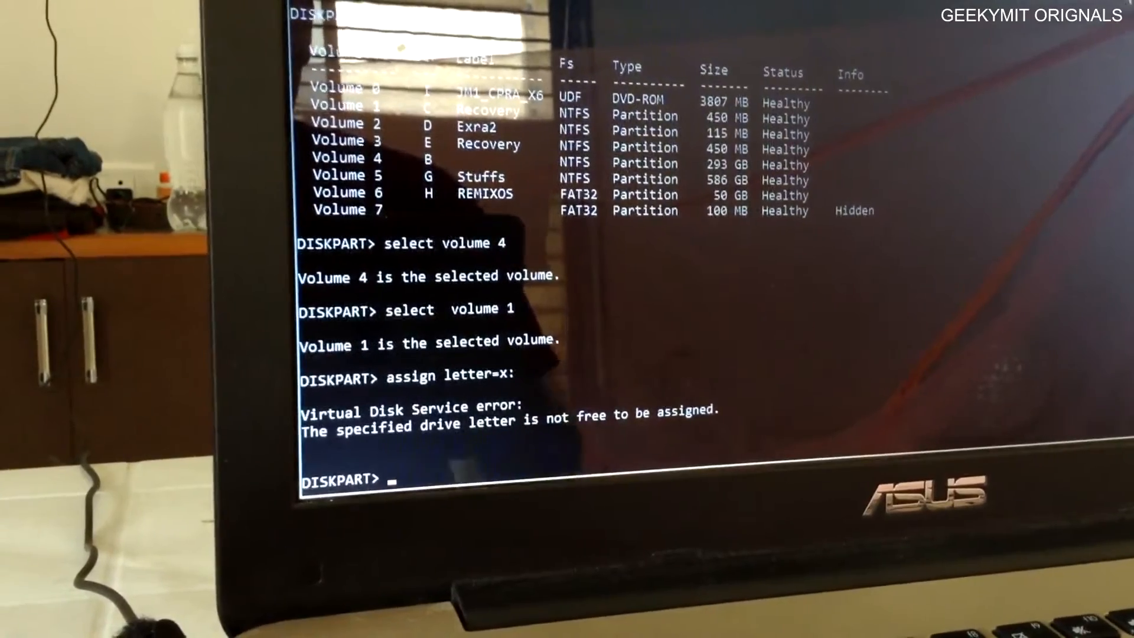
Assign drive letter Z: to volume 1, then select volume 4
text(select volume)
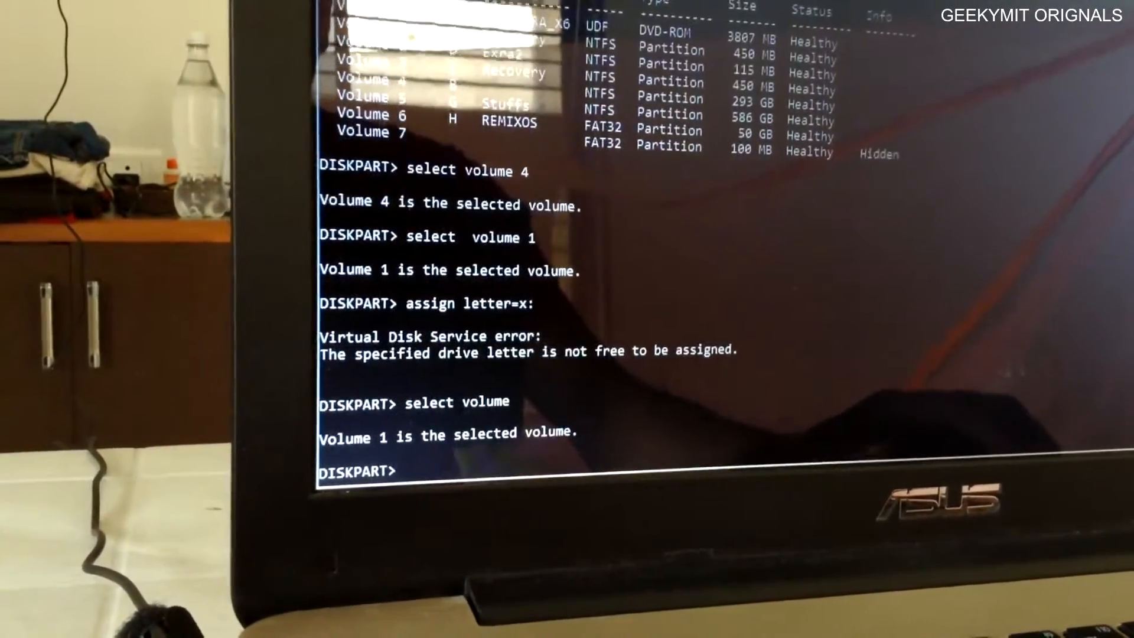
text(se)
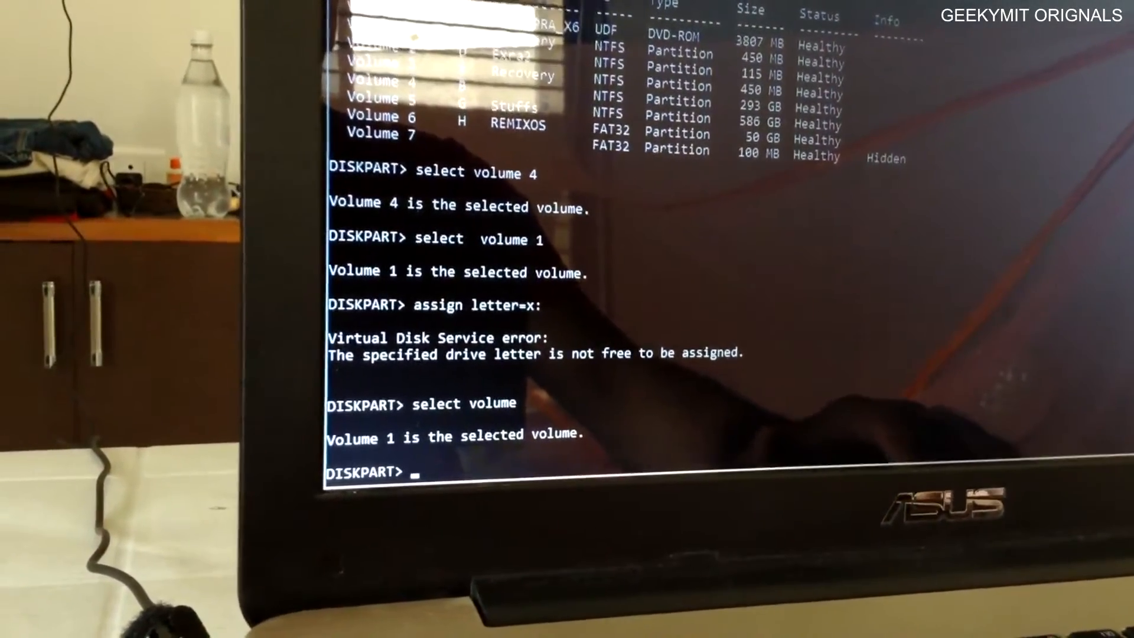
text(assign letter=z:)
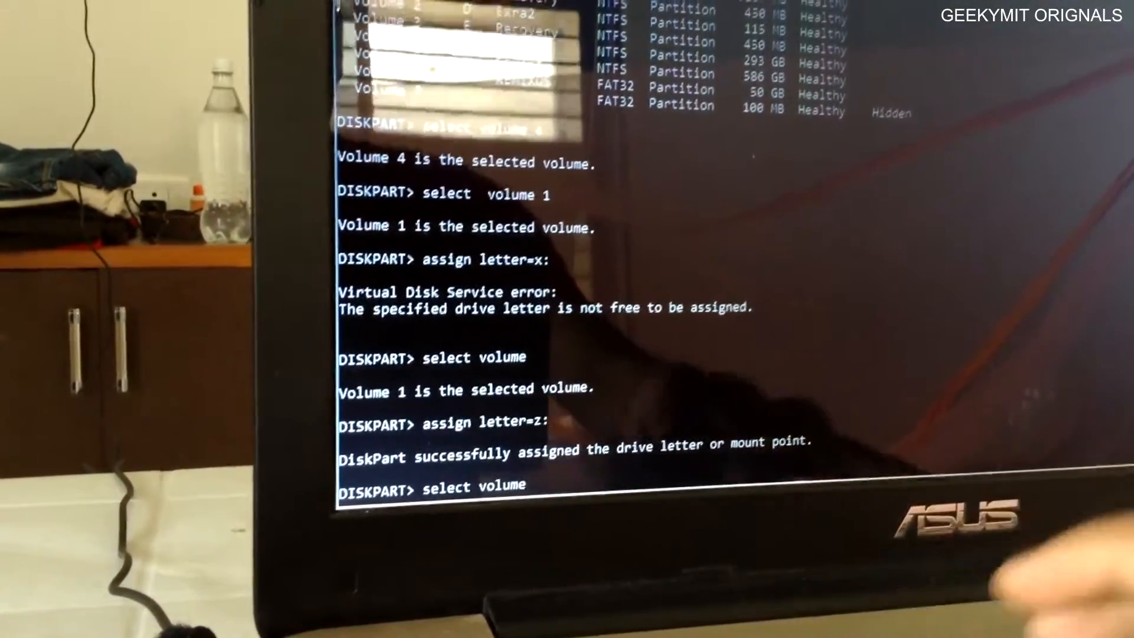
text(4)
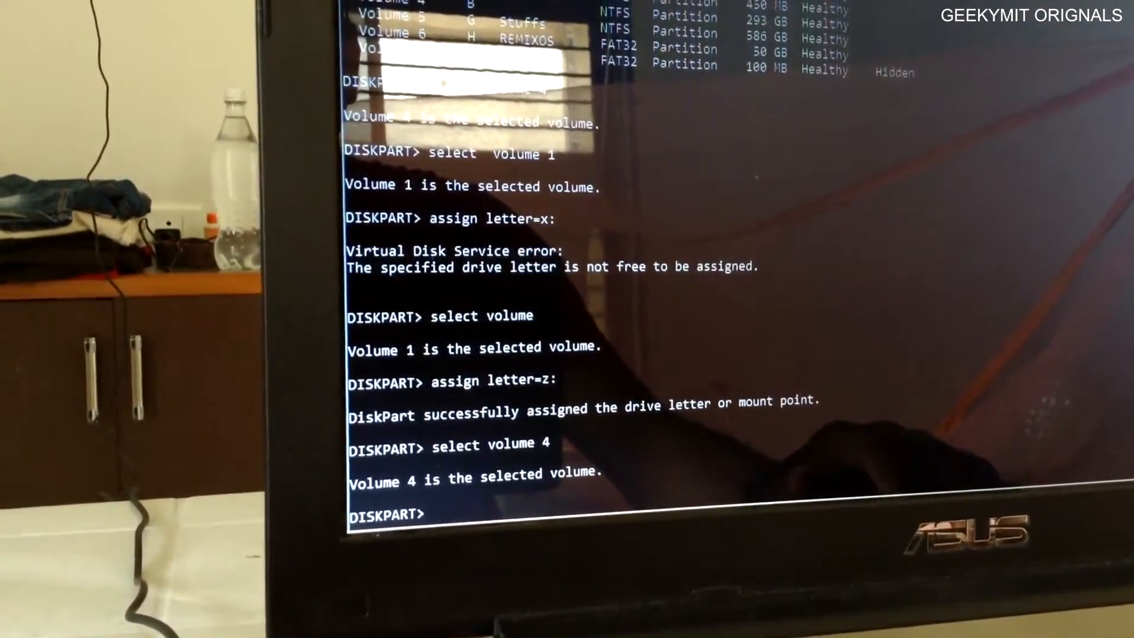
Assign drive letter C: to volume 4 and exit DiskPart
text(assign)
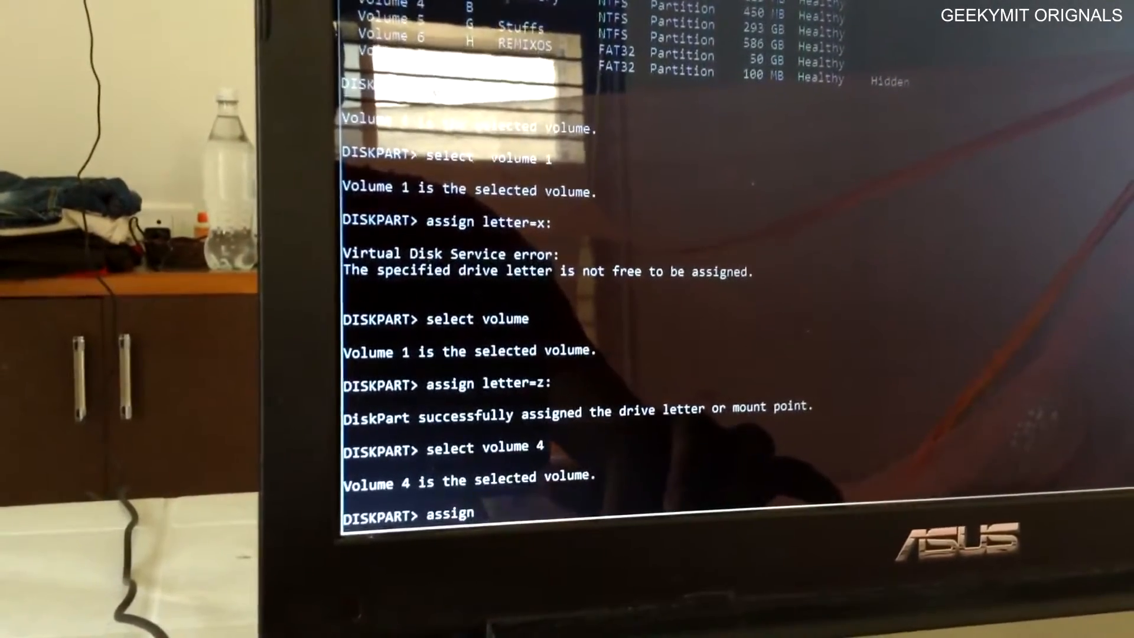
text(letter=c:)
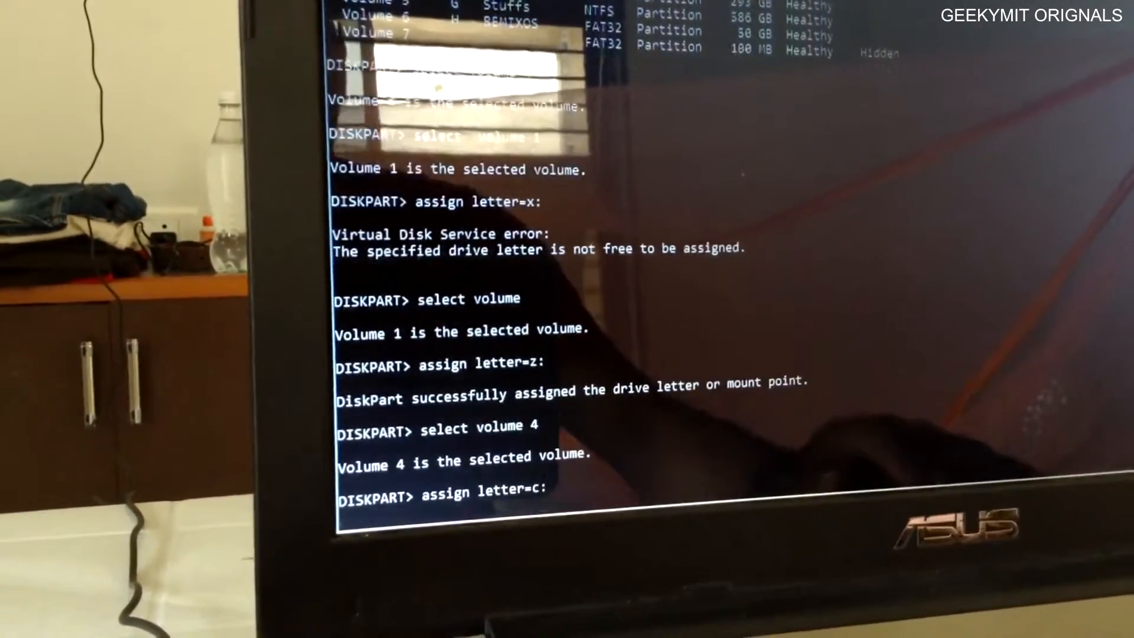
key(Return)
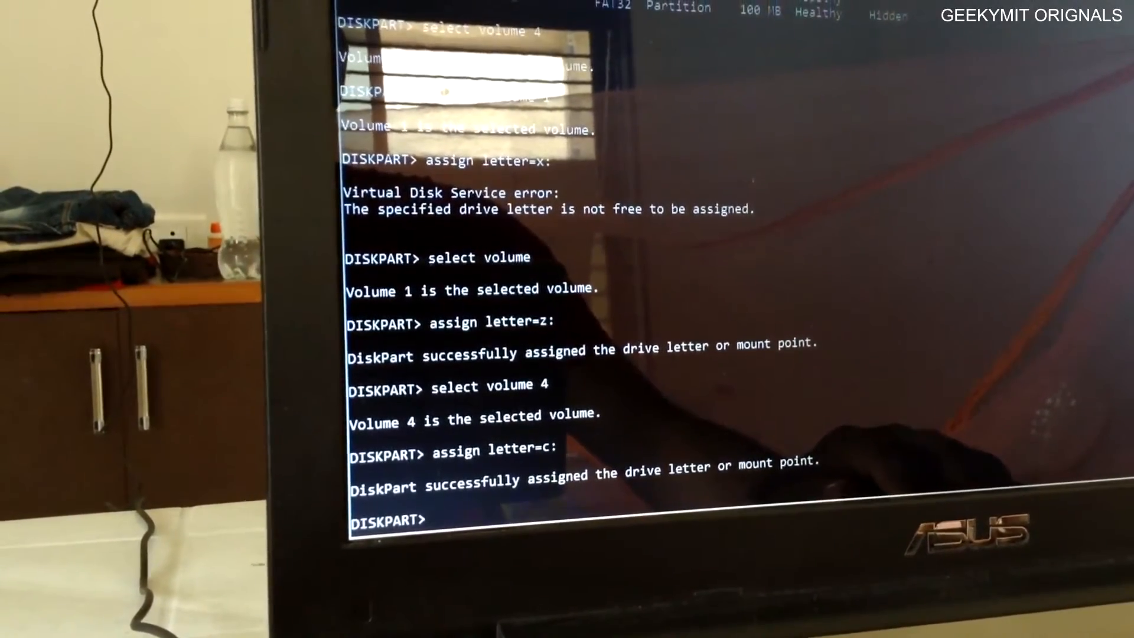
text(exit)
text(bcdboot c:\windows)
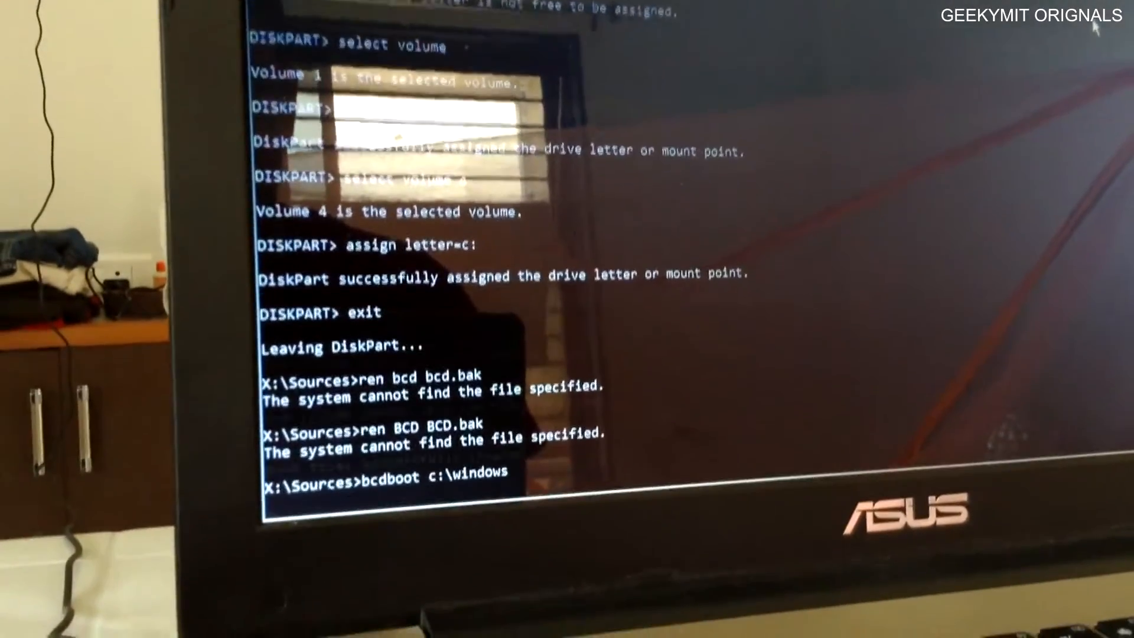
Run bcdboot c:\windows to recreate the boot files from drive C
key(enter)
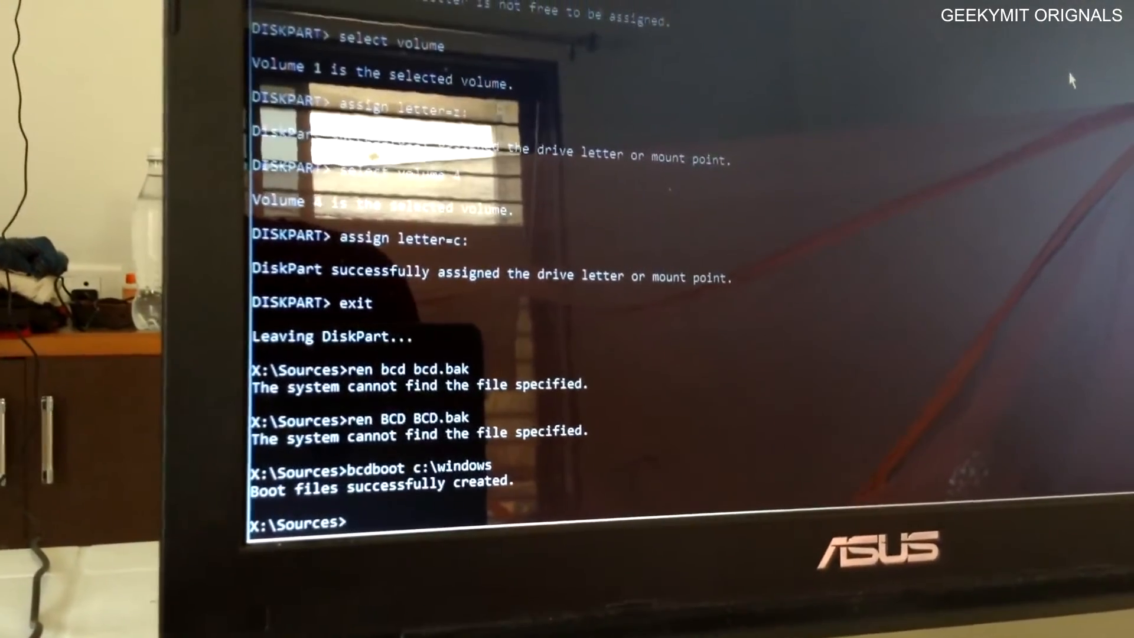
text(bcd)
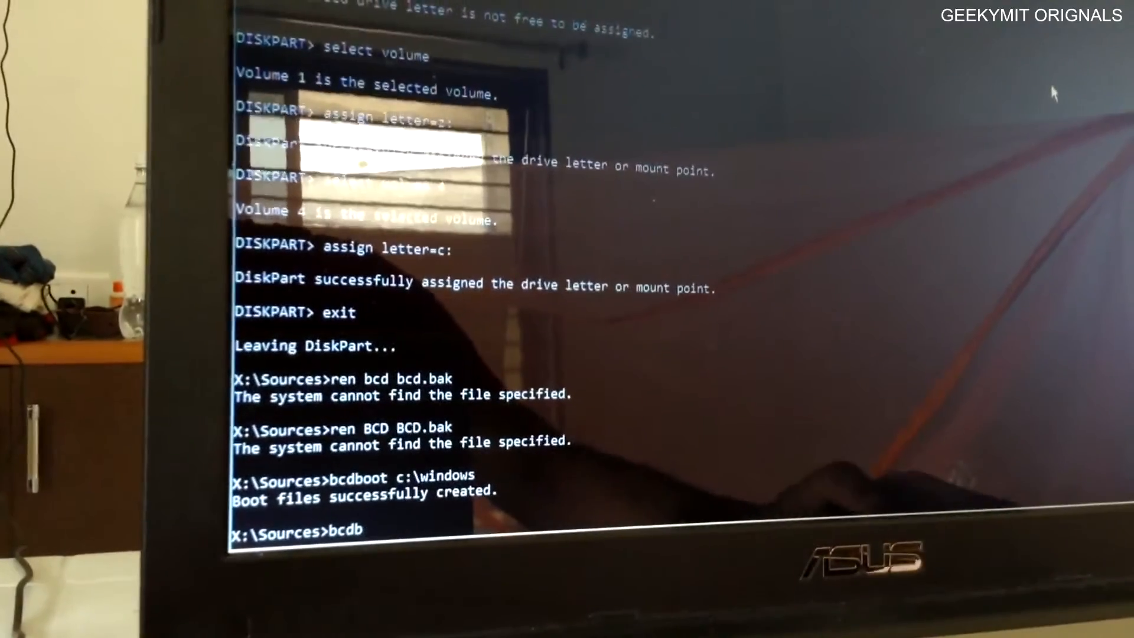
Check bootrec options, then run bootrec /rebuildbcd until the disk scan completes
text(boo)
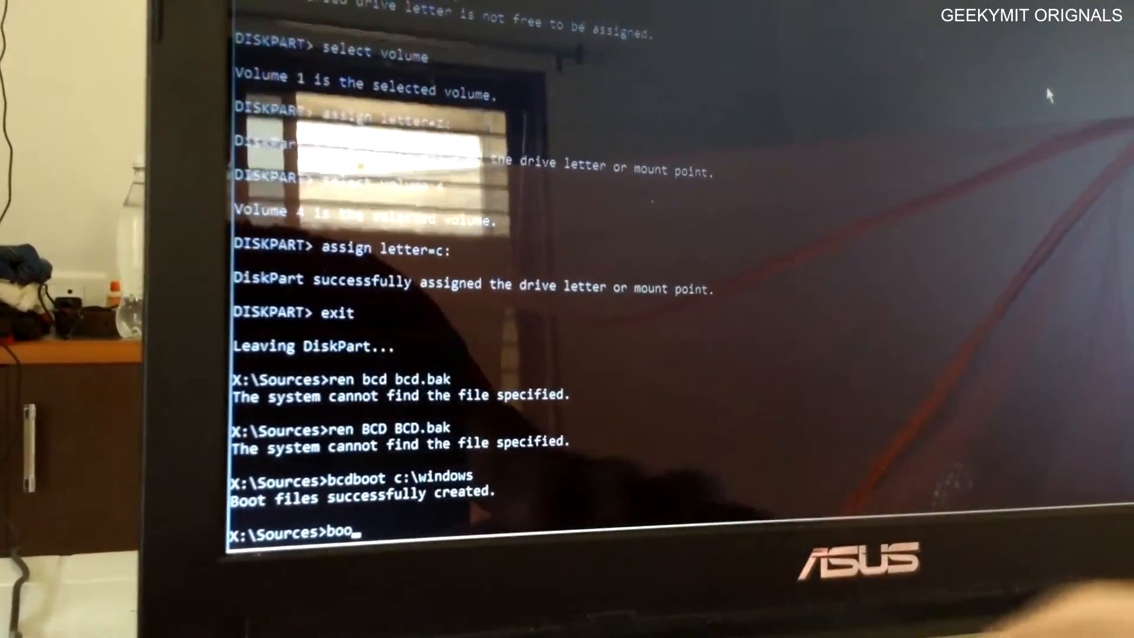
text(tre)
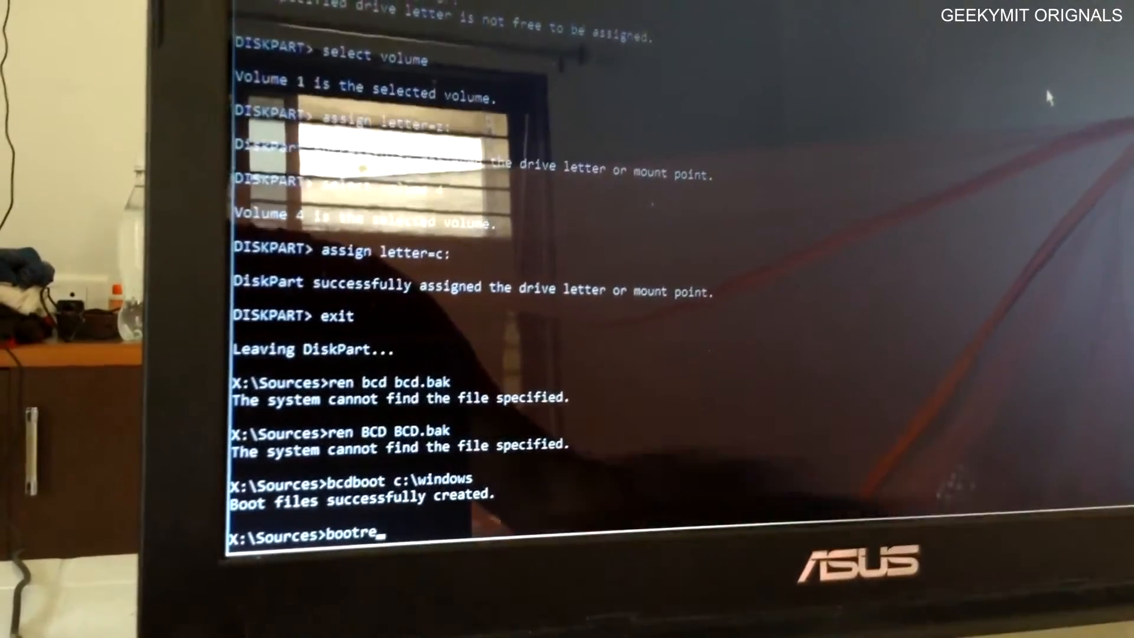
text(c /bcdboot)
text(bootrec /)
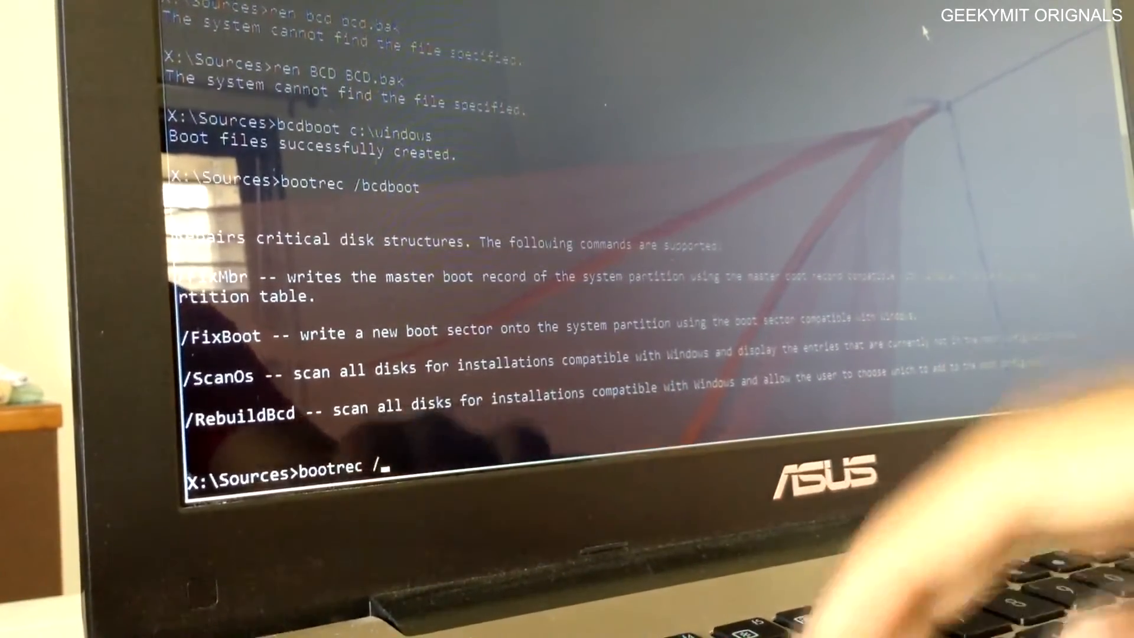
text(rebuildbcd)
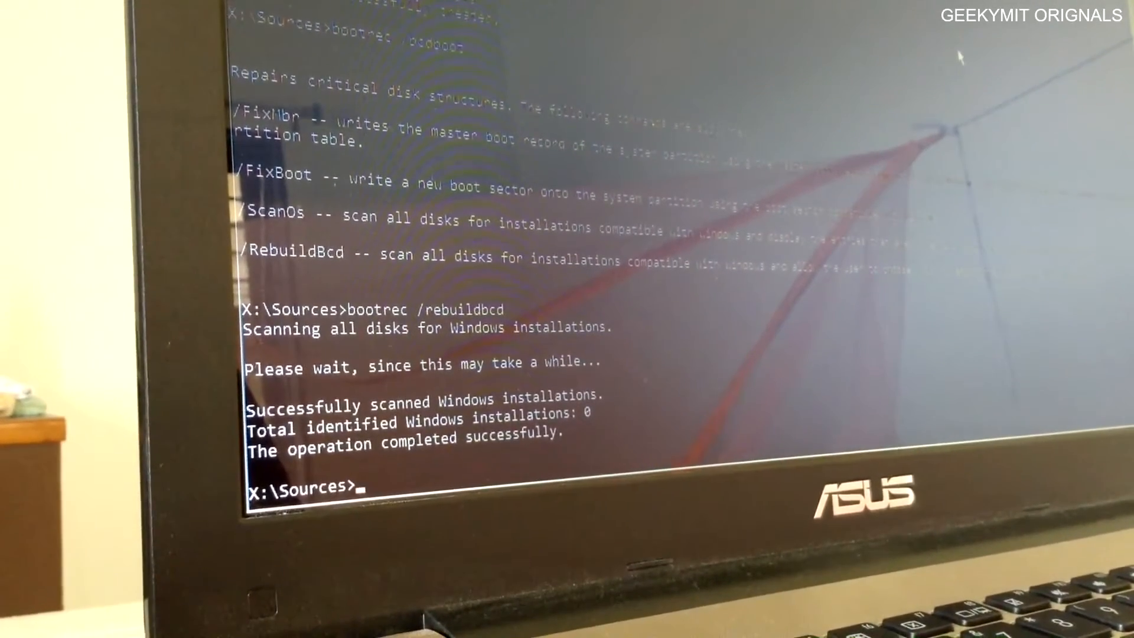
text(ex)
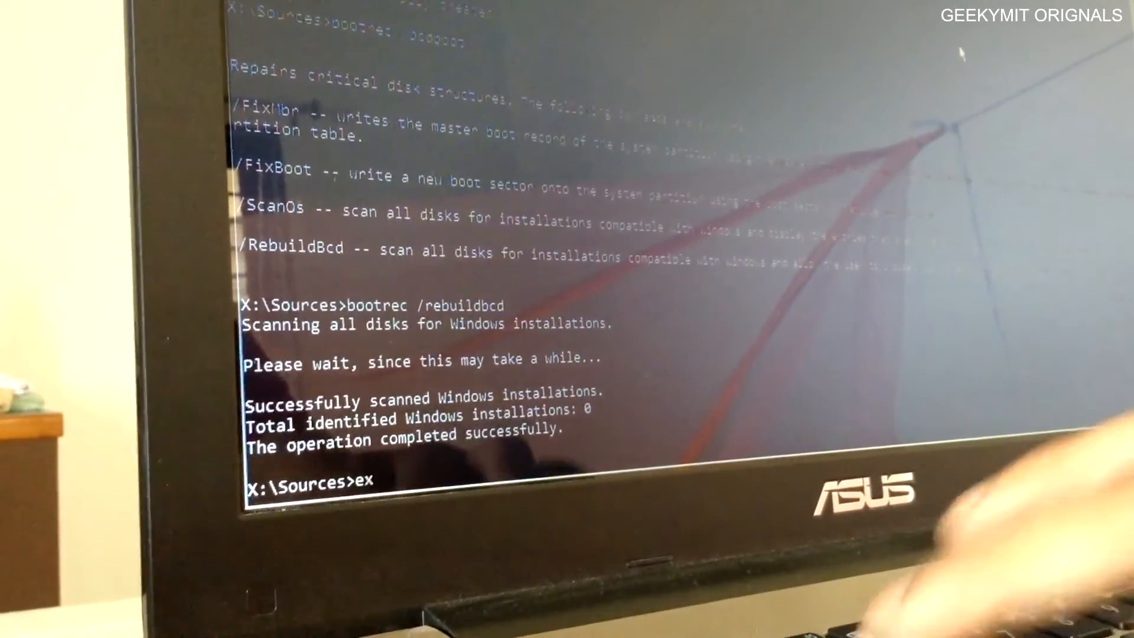